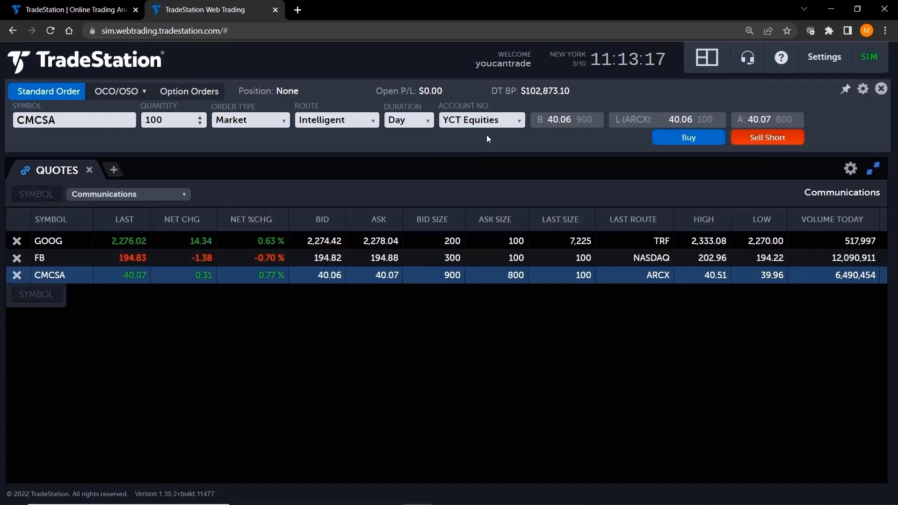
- Show the Orders list for all accounts and orders over the past 30 days
click(688, 137)
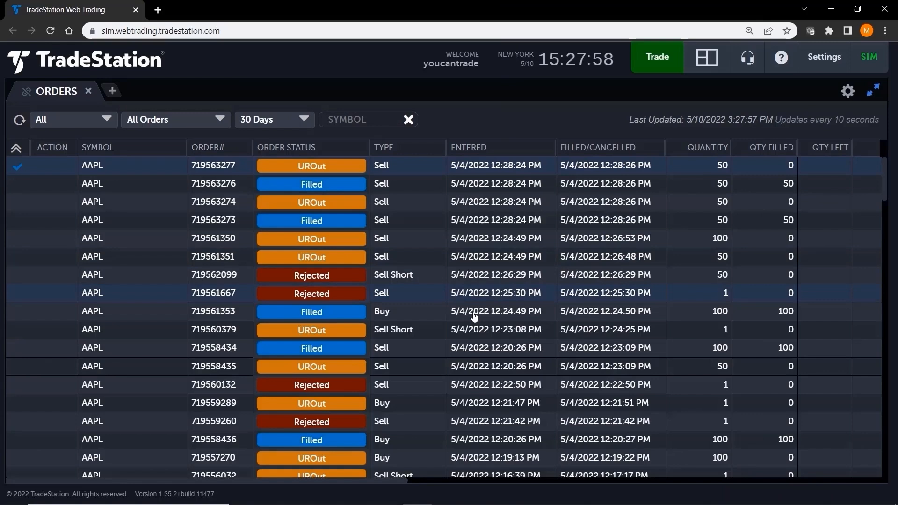
- Add Orders from the application chooser and filter the list to the YCT Equities account
scroll(down, 3)
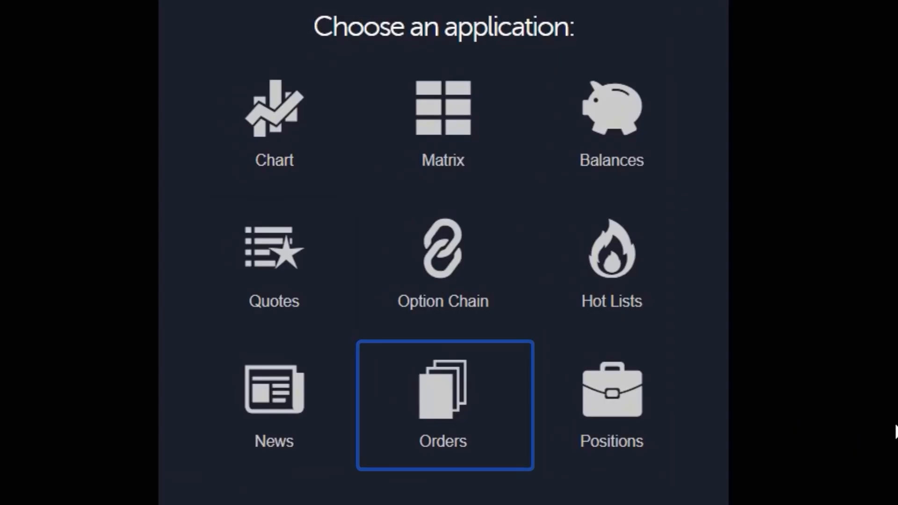
click(443, 401)
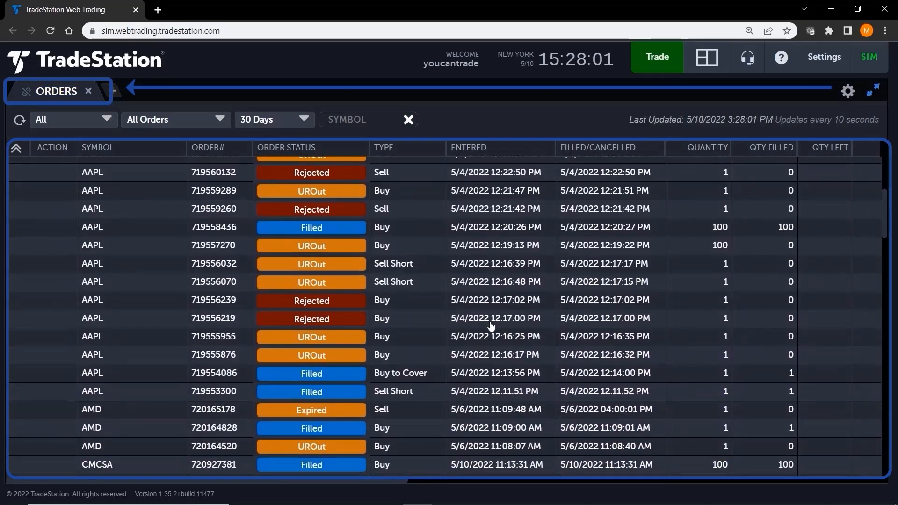
scroll(down, 3)
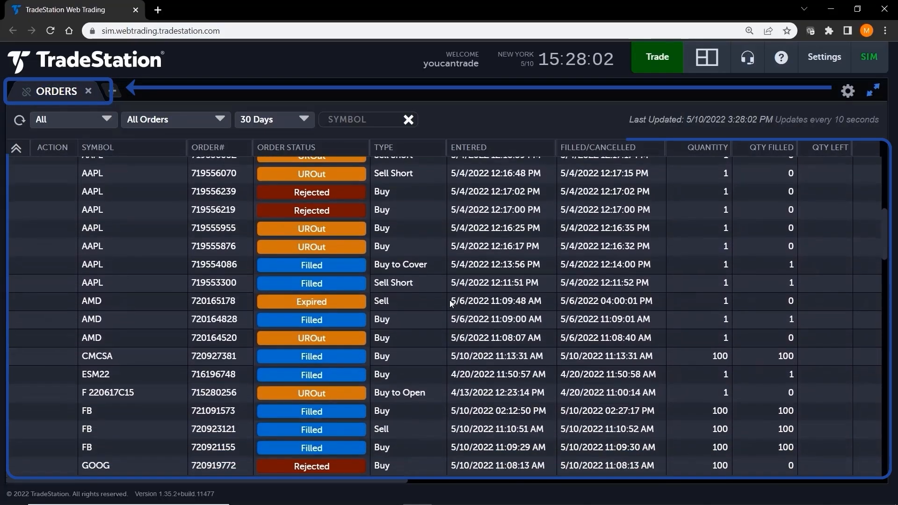
click(73, 120)
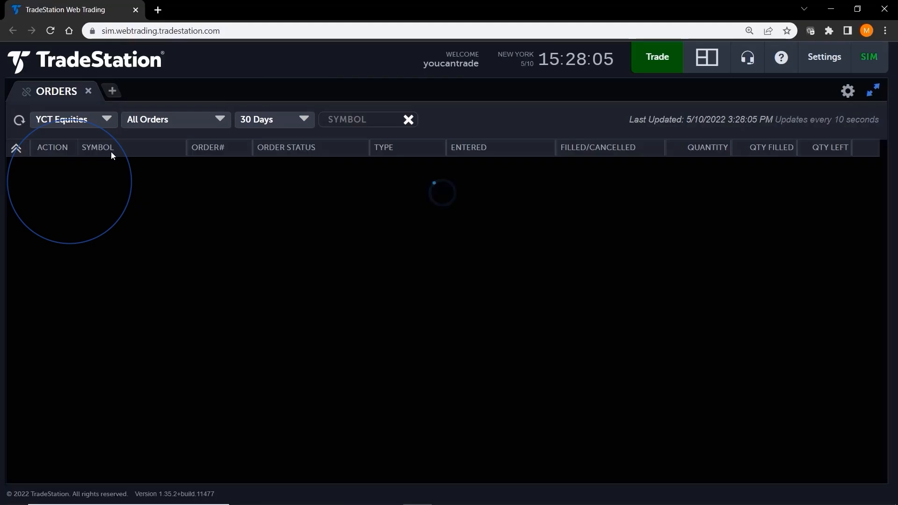
click(175, 120)
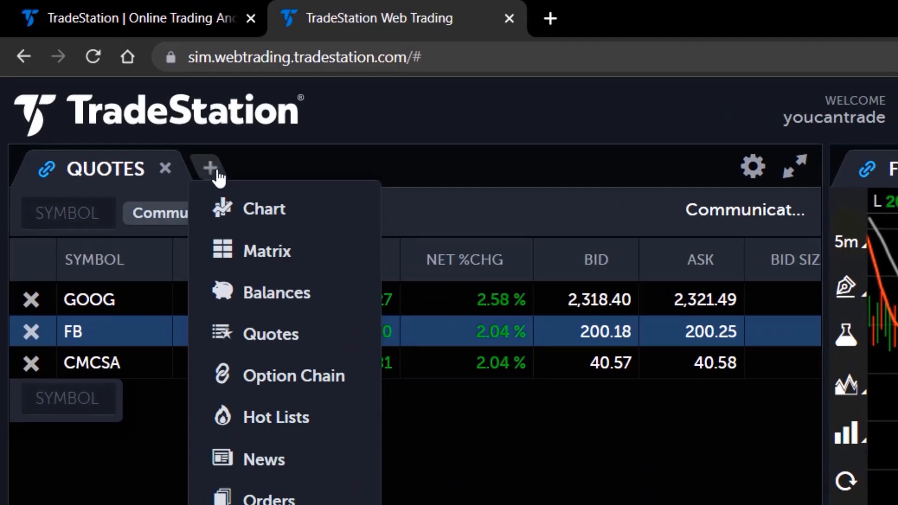
- Add an Orders tab beside Quotes and sort its orders by symbol
click(267, 504)
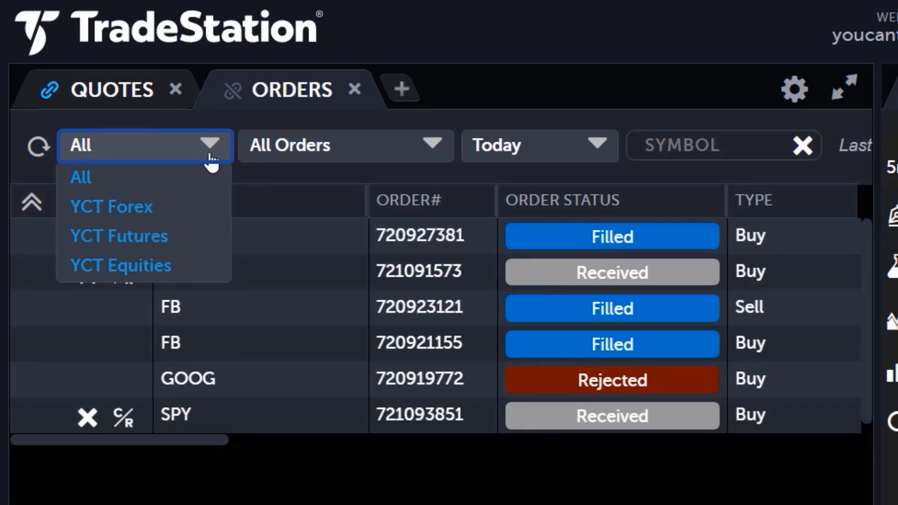
click(345, 146)
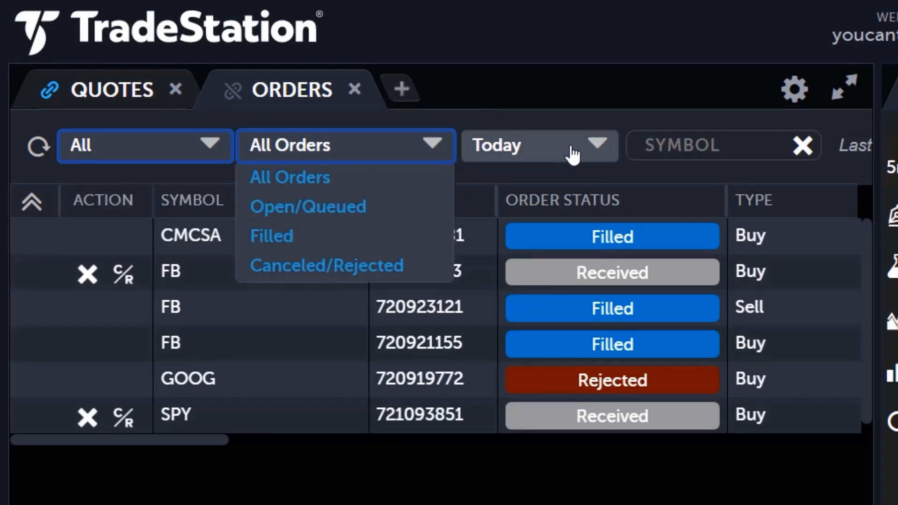
click(705, 145)
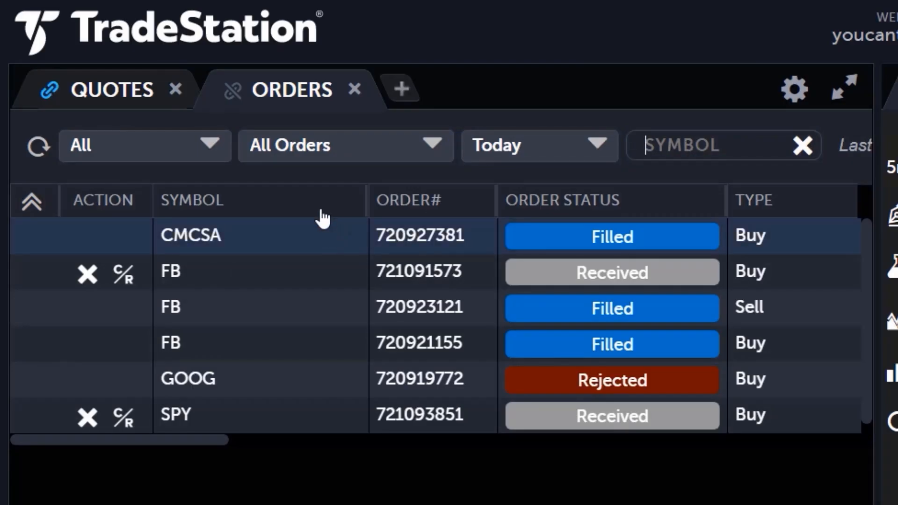
click(192, 200)
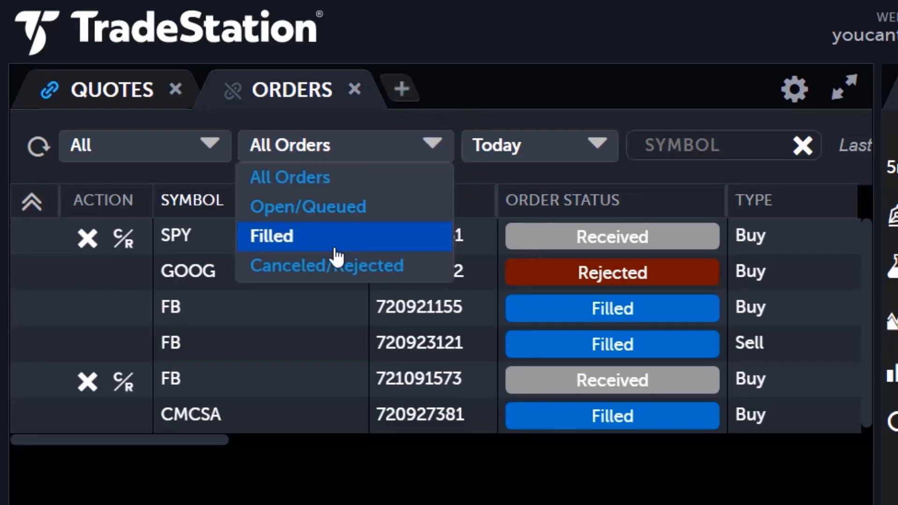
- Filter today's orders to Open/Queued, leaving SPY and FB Received
click(271, 236)
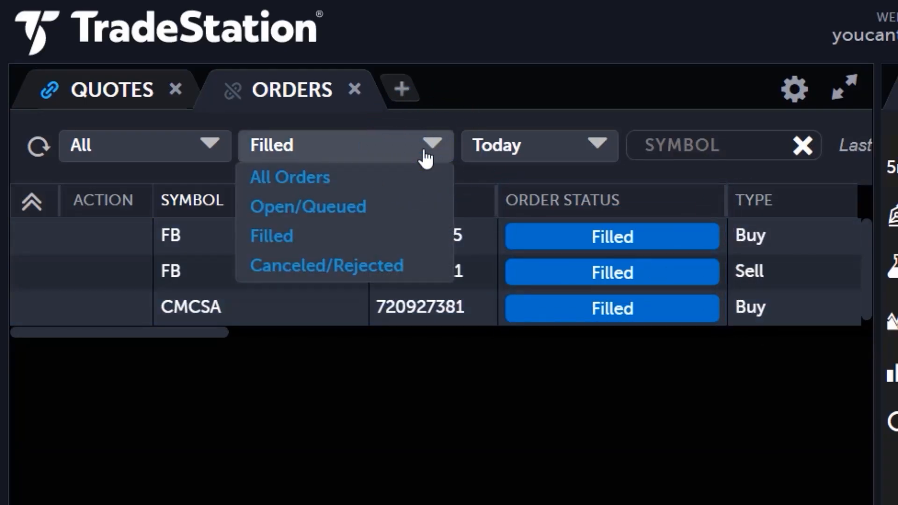
click(308, 207)
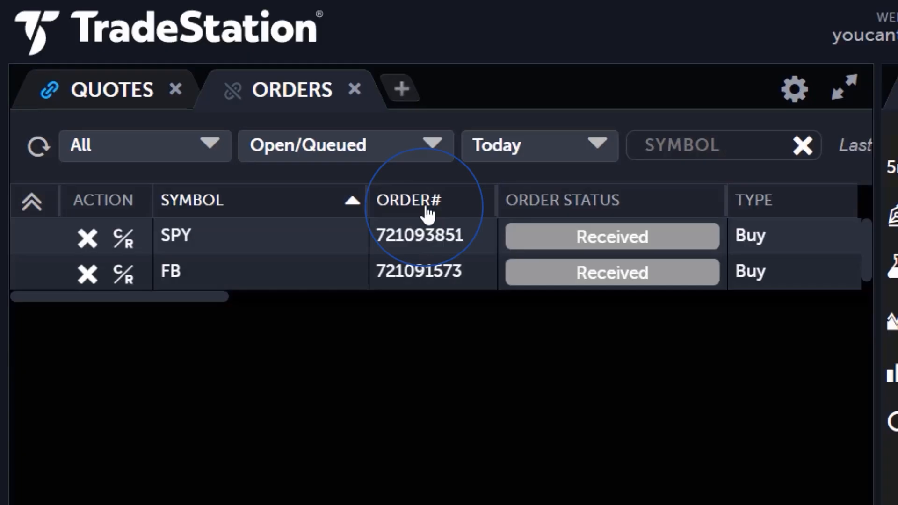
mouse_move(490, 402)
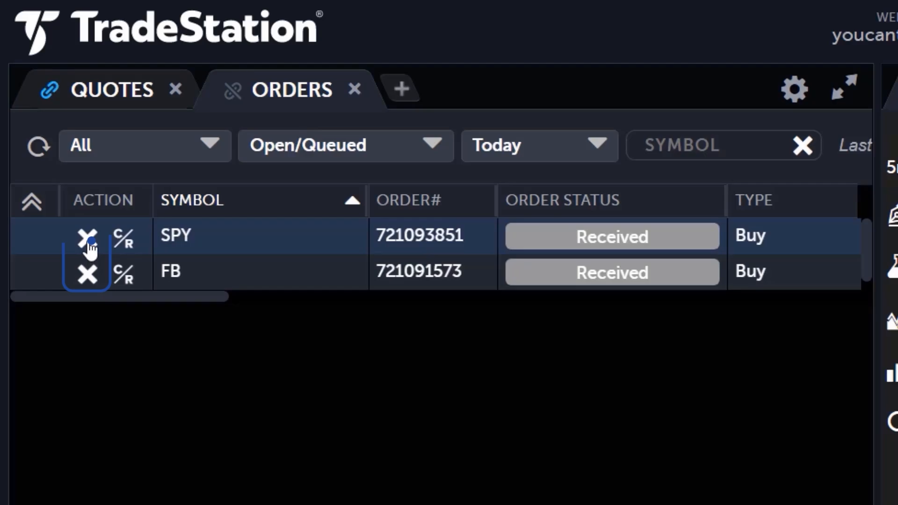
- Cancel the SPY buy order at the 388 limit
click(86, 238)
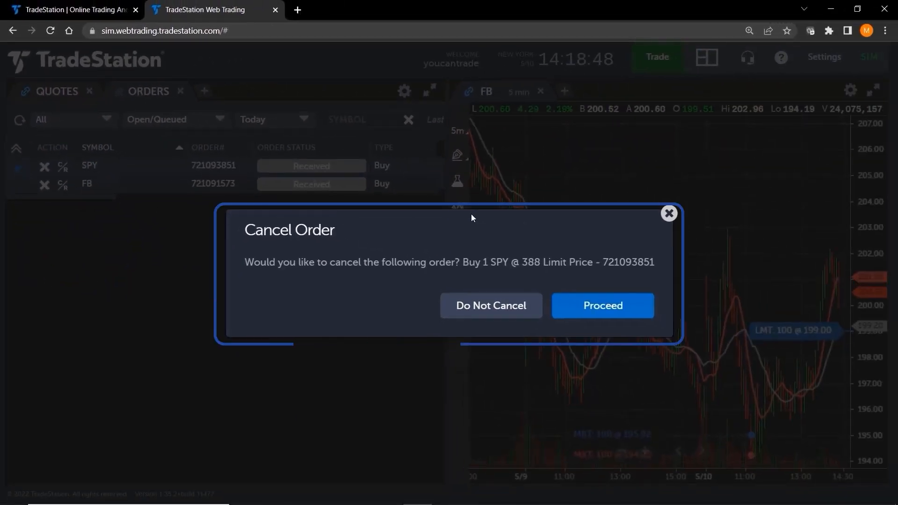
mouse_move(589, 227)
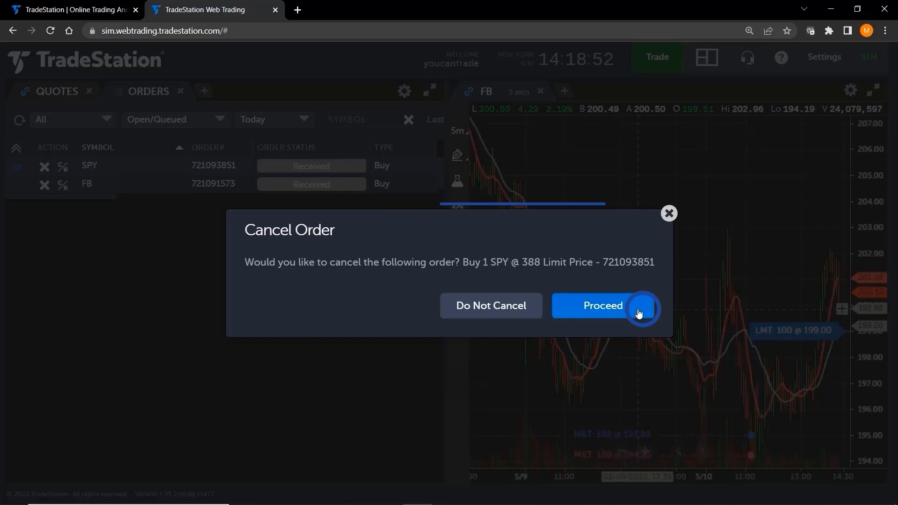
click(603, 306)
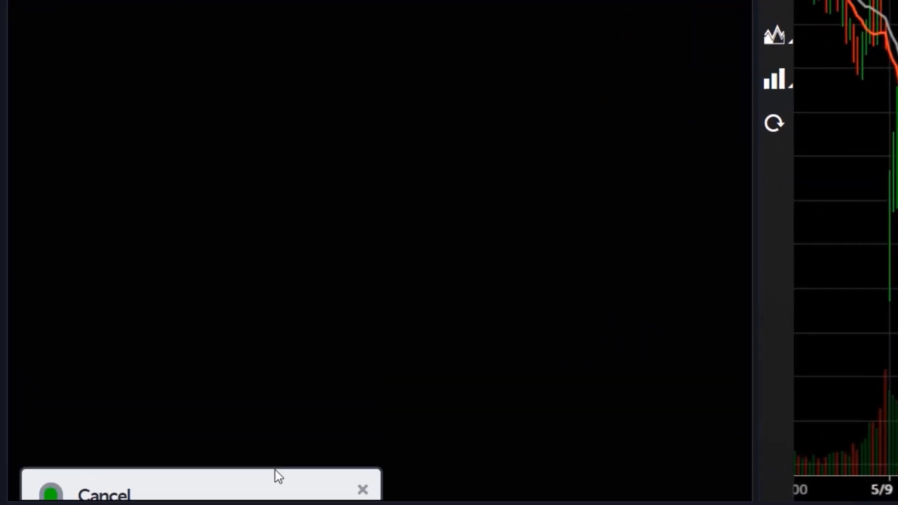
- Cancel/replace the 100-share FB buy order with a 200 limit price
click(119, 247)
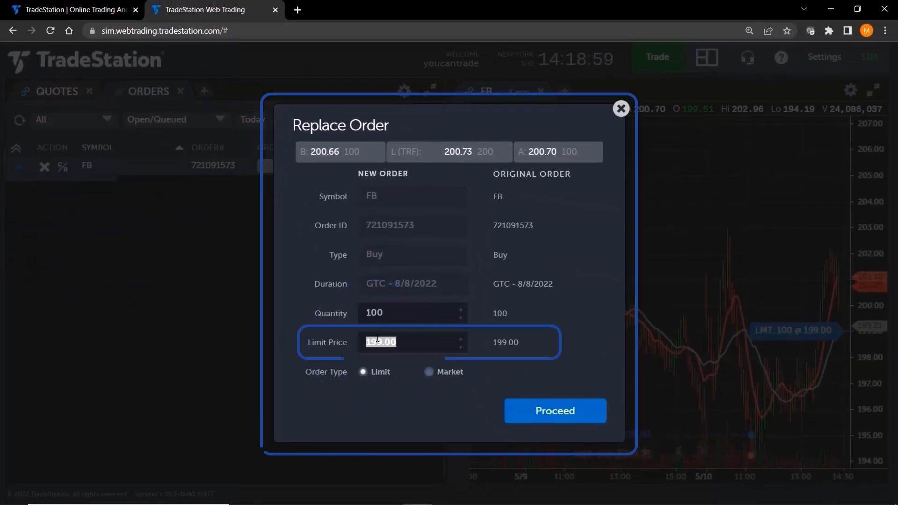
text(200)
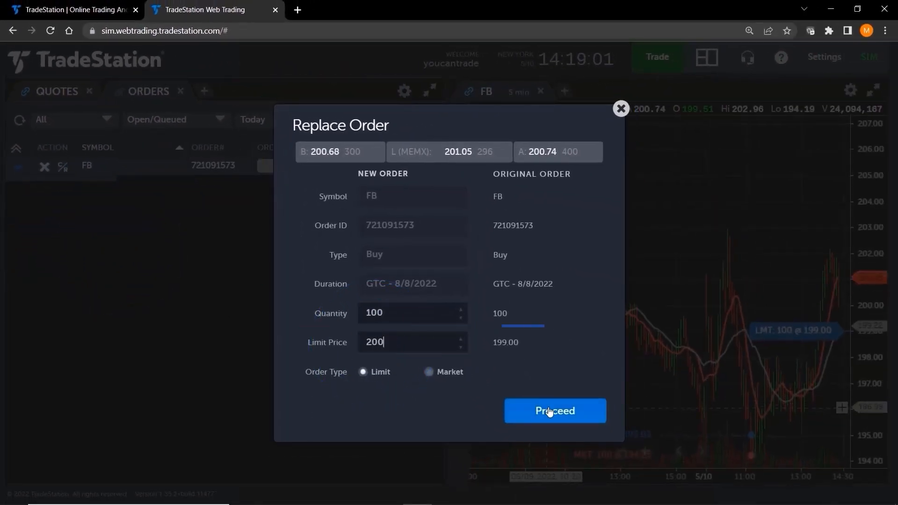
click(555, 410)
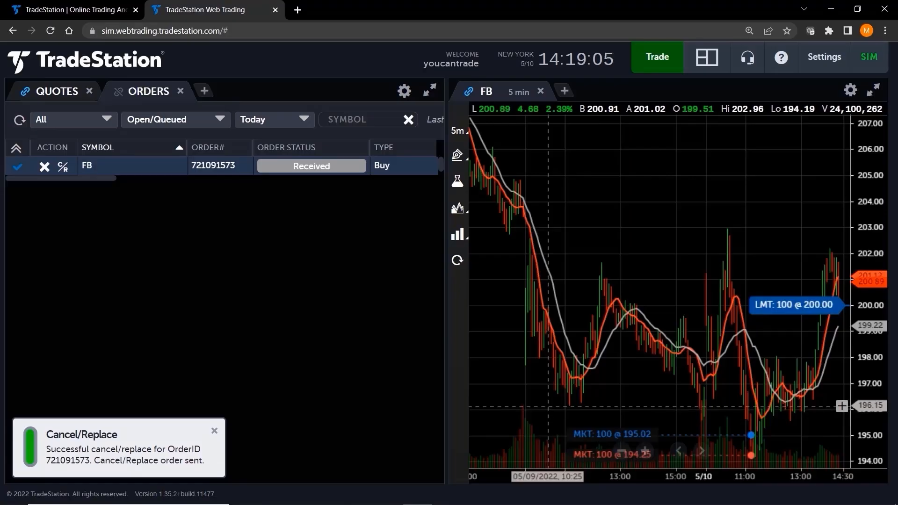
- Filter today's orders to Canceled/Rejected, showing SPY UROut and GOOG Rejected
click(176, 120)
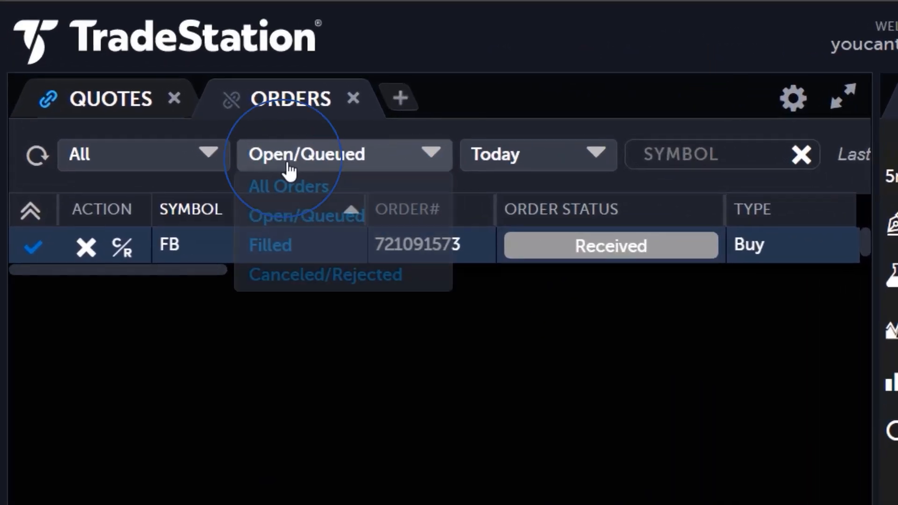
mouse_move(423, 277)
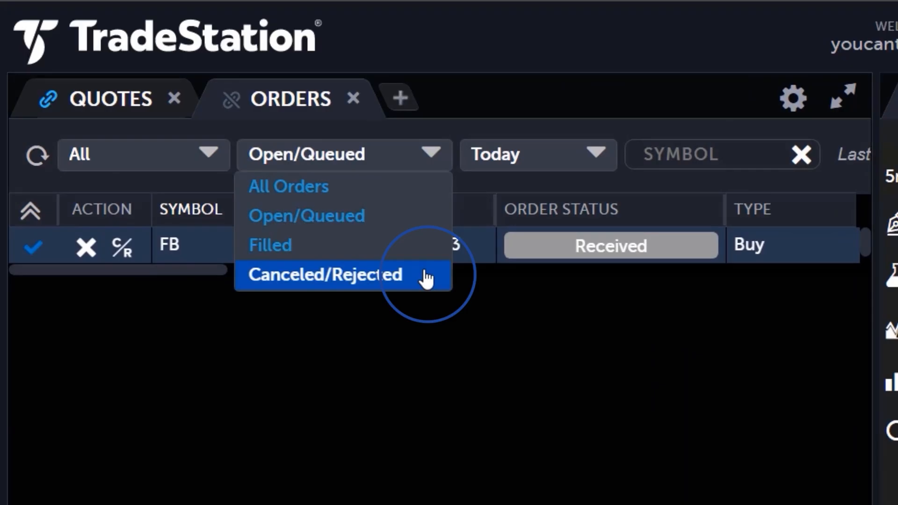
click(328, 275)
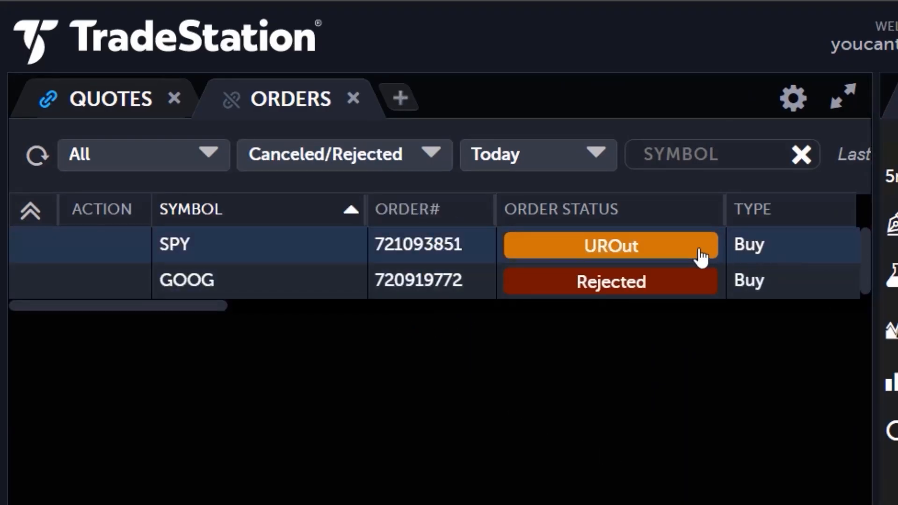
click(610, 246)
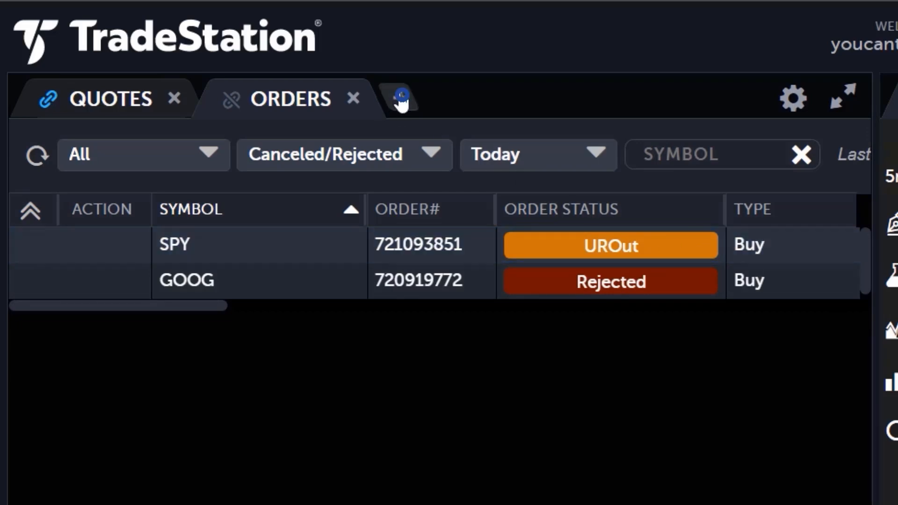
- Add a Positions tab filtered to YCT Equities and sorted by position size
click(400, 98)
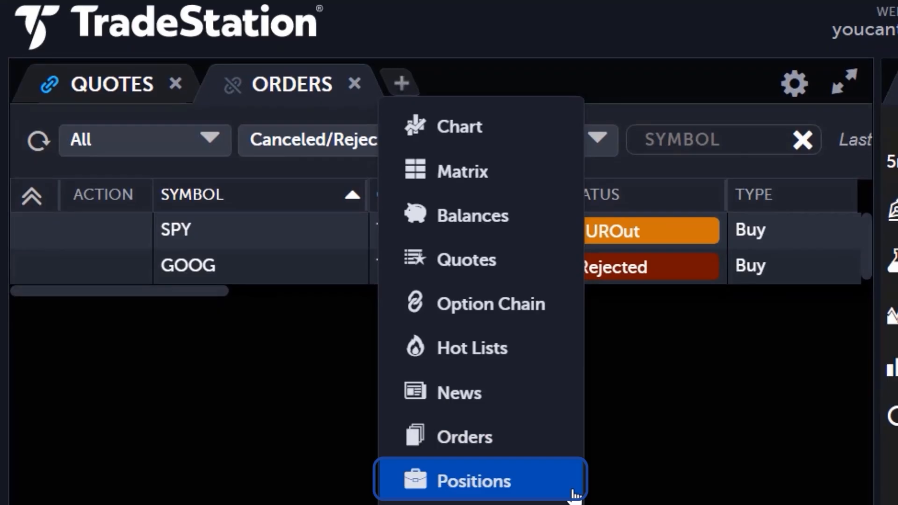
click(473, 482)
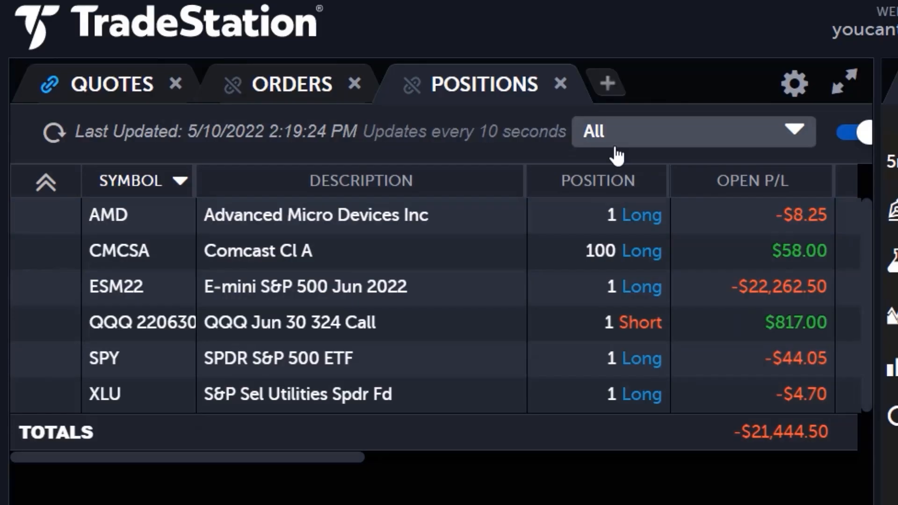
click(693, 131)
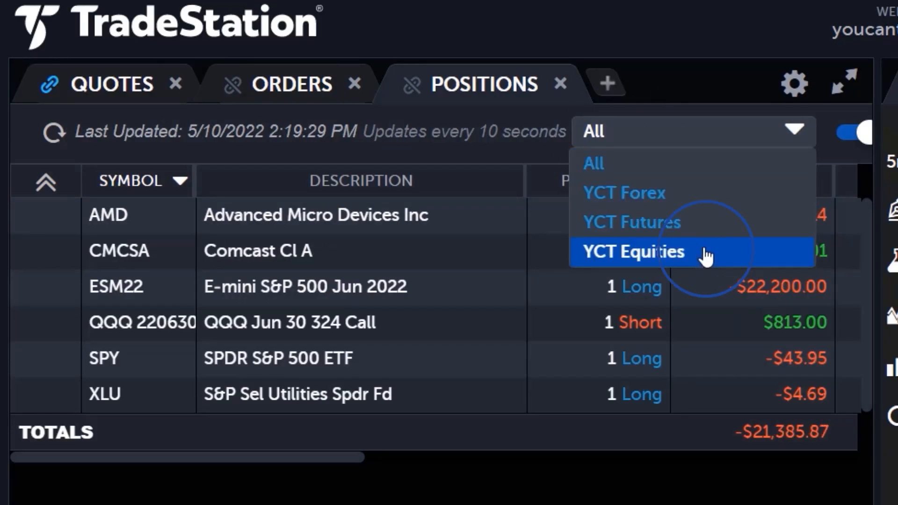
click(634, 251)
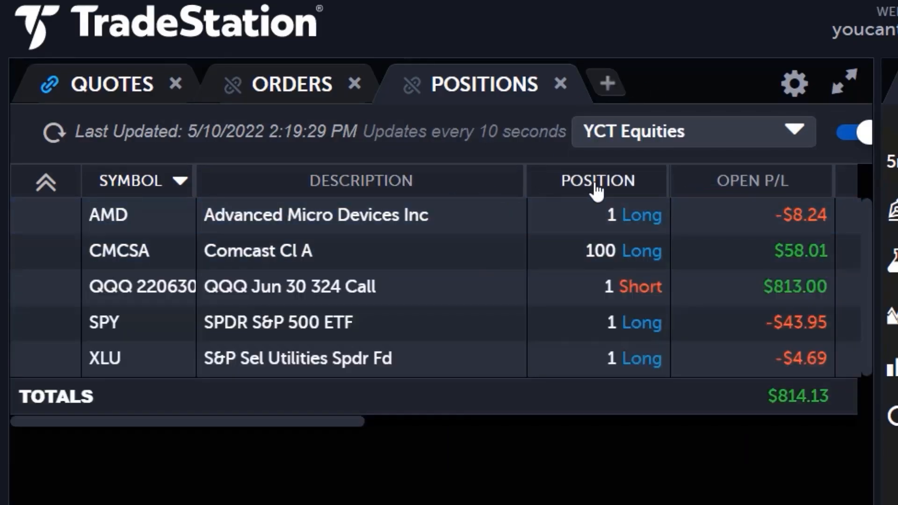
click(595, 181)
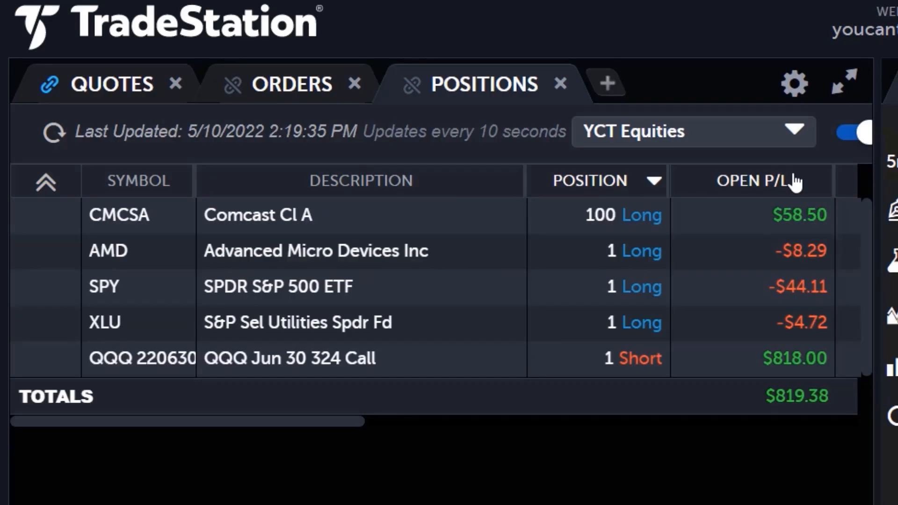
mouse_move(522, 275)
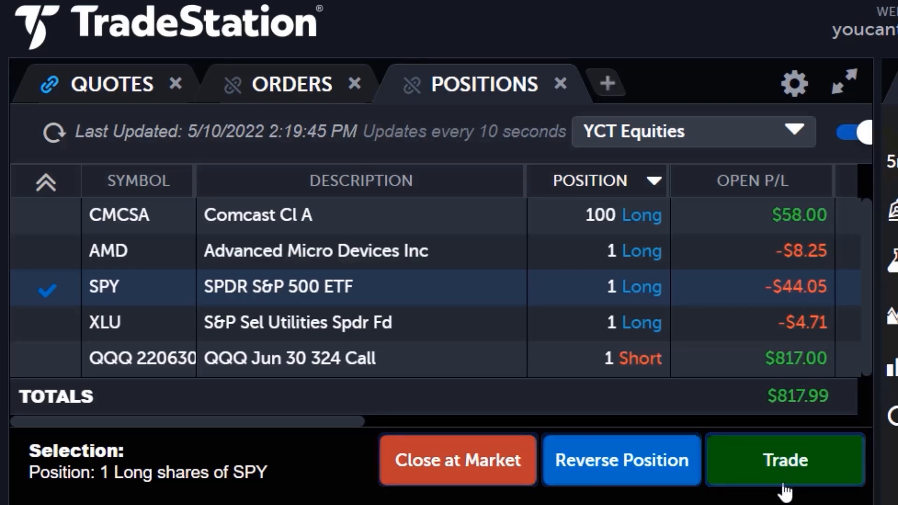
- Load the SPY position into the trade bar with quantity 50
click(785, 460)
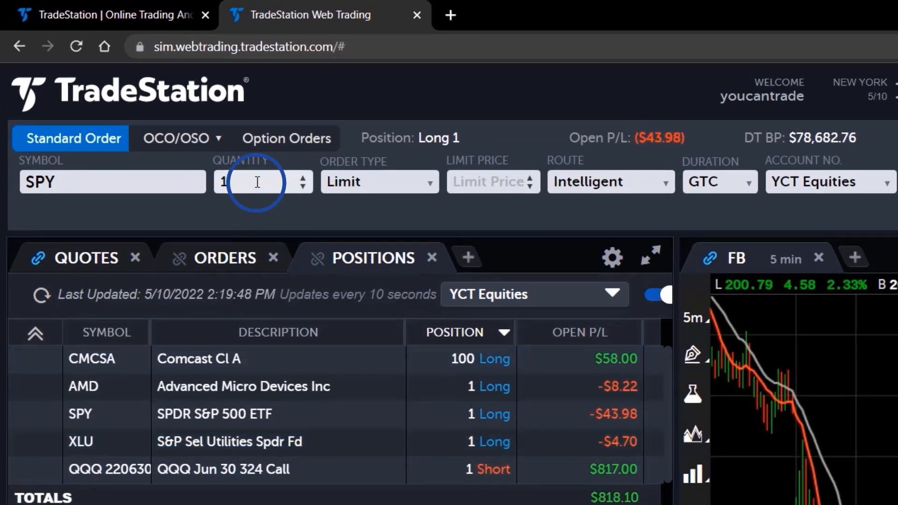
text(50)
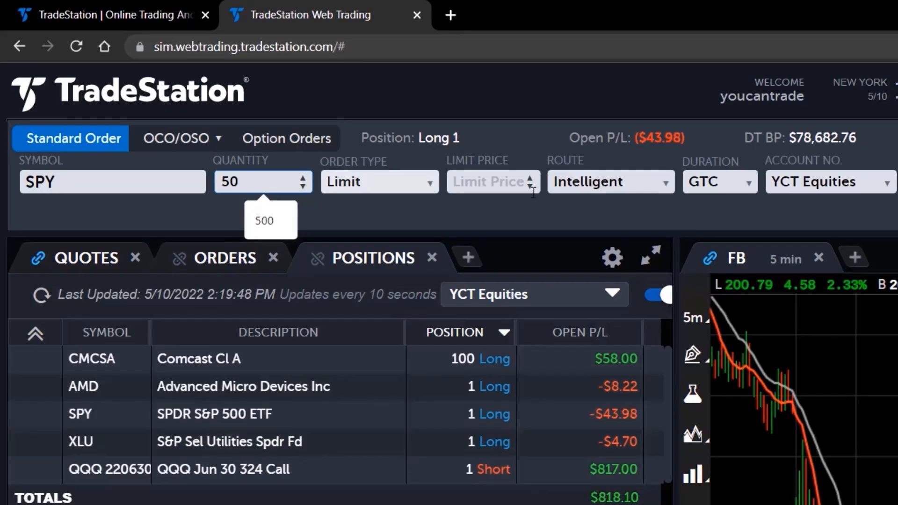